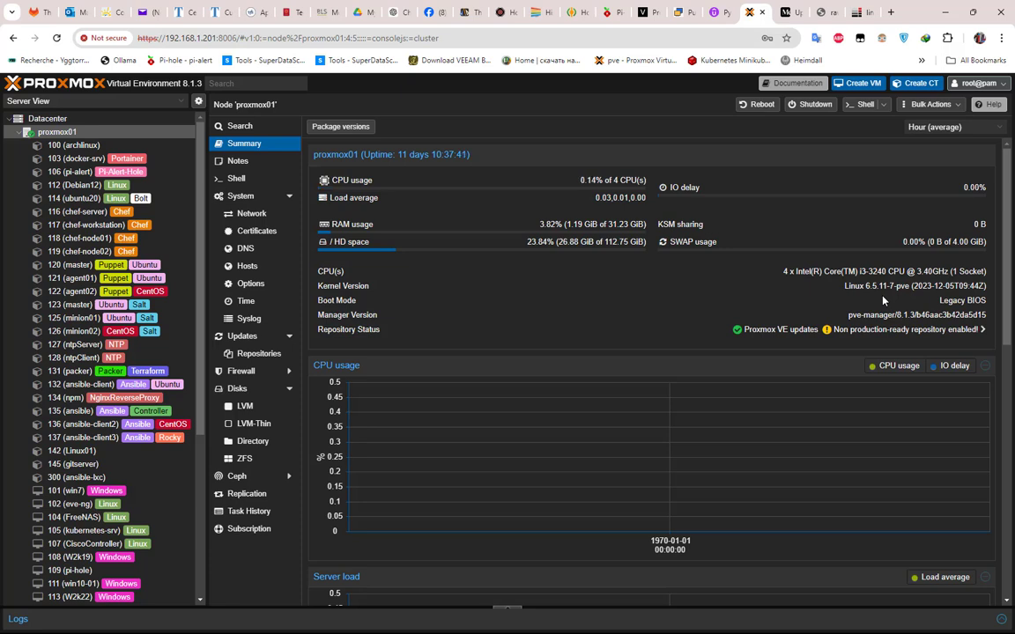
mouse_move(979, 444)
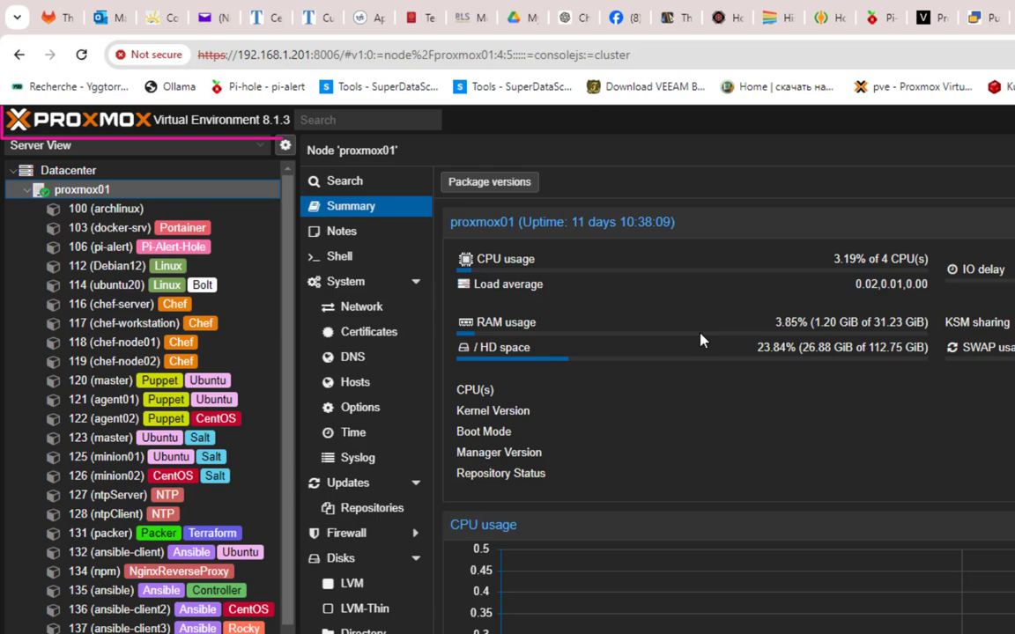
mouse_move(505, 300)
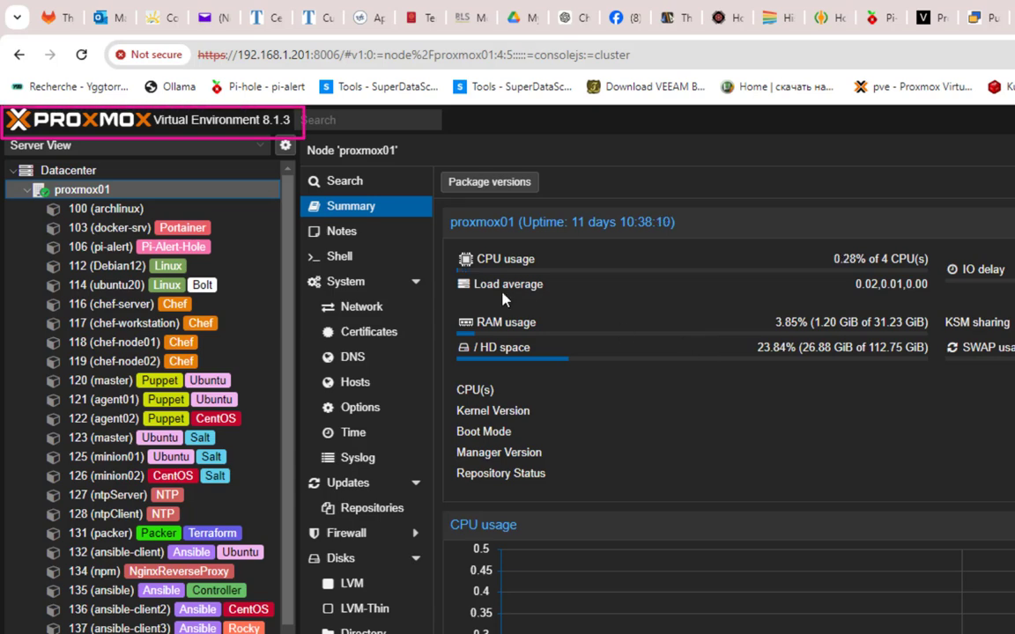
mouse_move(359, 407)
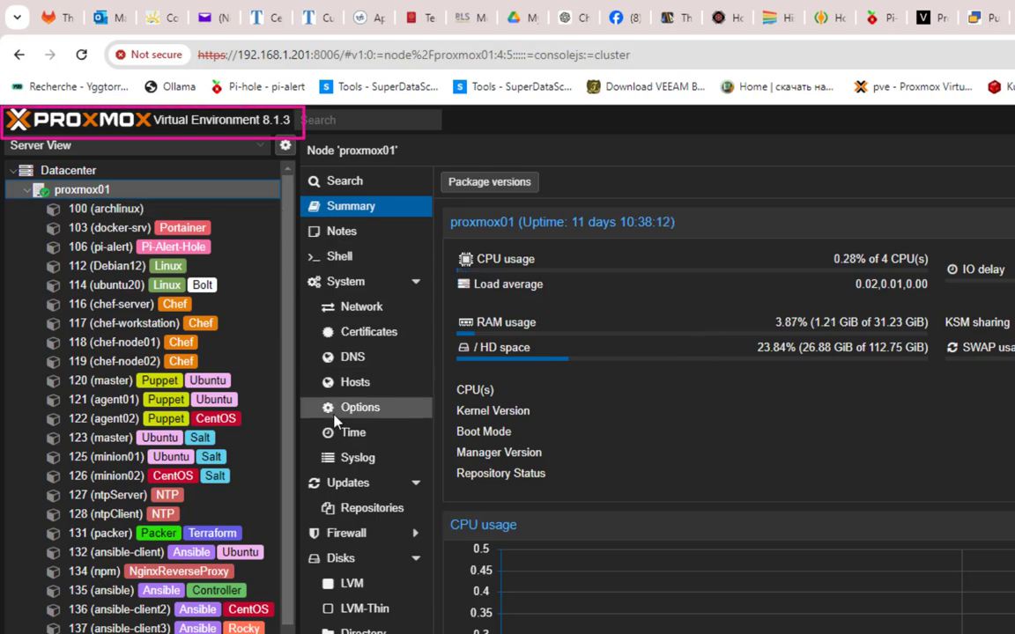
mouse_move(277, 221)
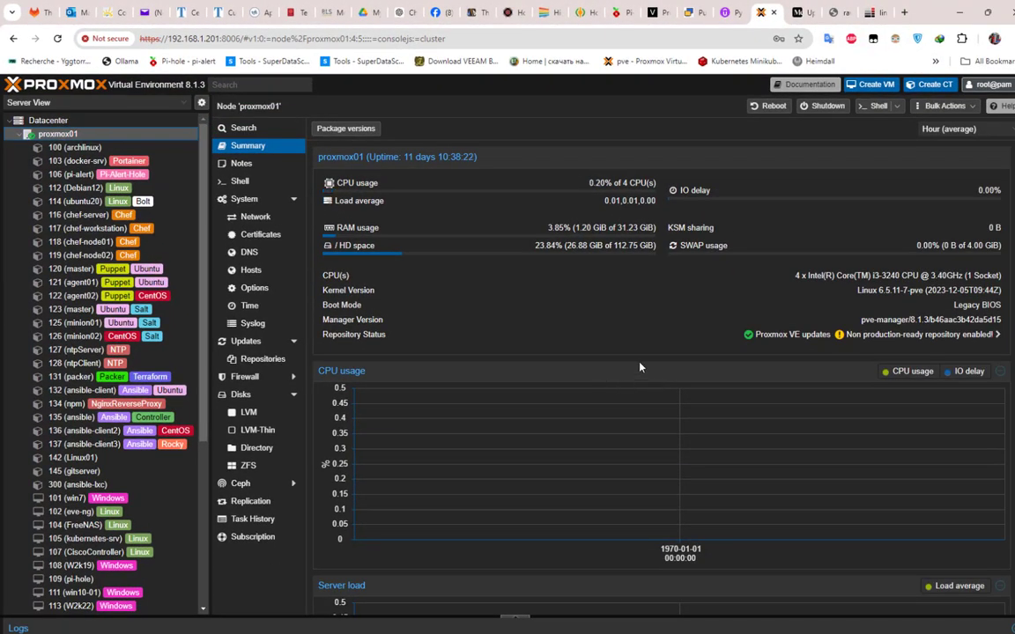
mouse_move(239, 180)
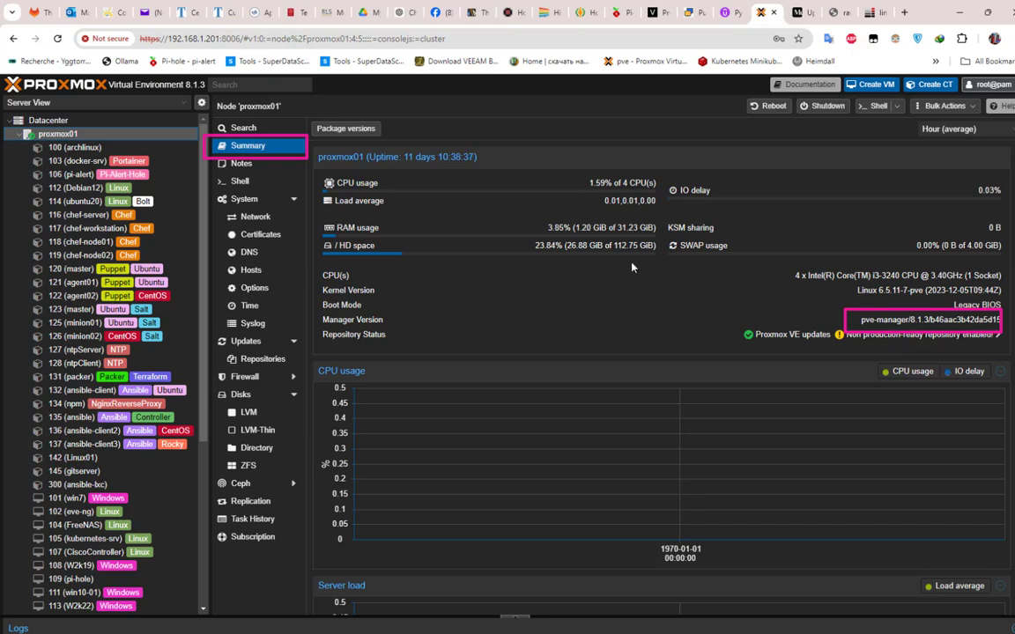
mouse_move(239, 181)
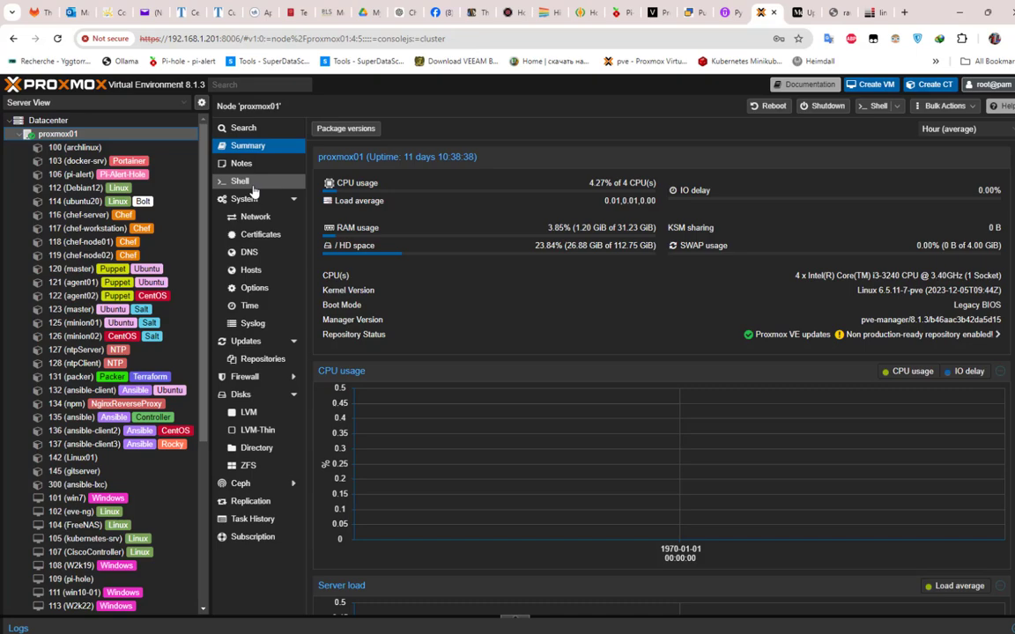
Step: Run pveversion --verbose in the node shell, confirming proxmox-ve 8.1.0 and pve-manager 8.1.3
left_click(240, 180)
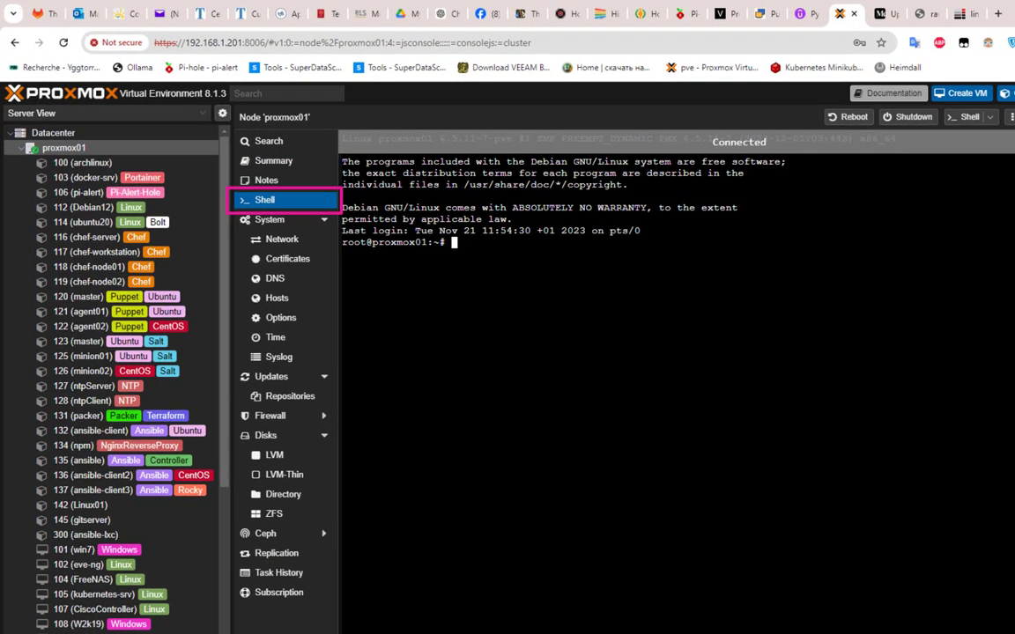
type("pvevers")
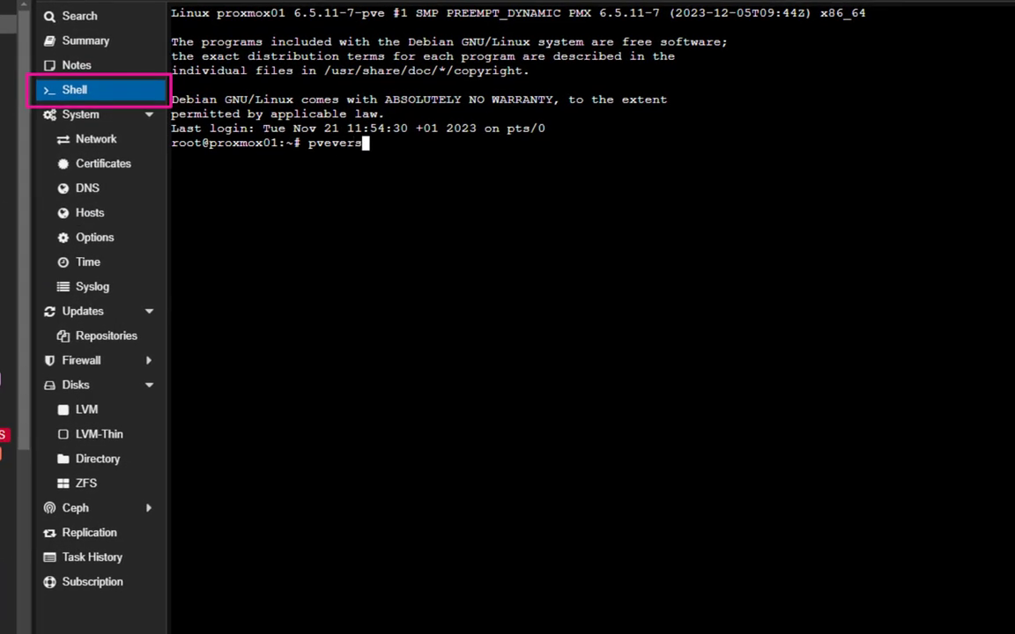
type("ion --")
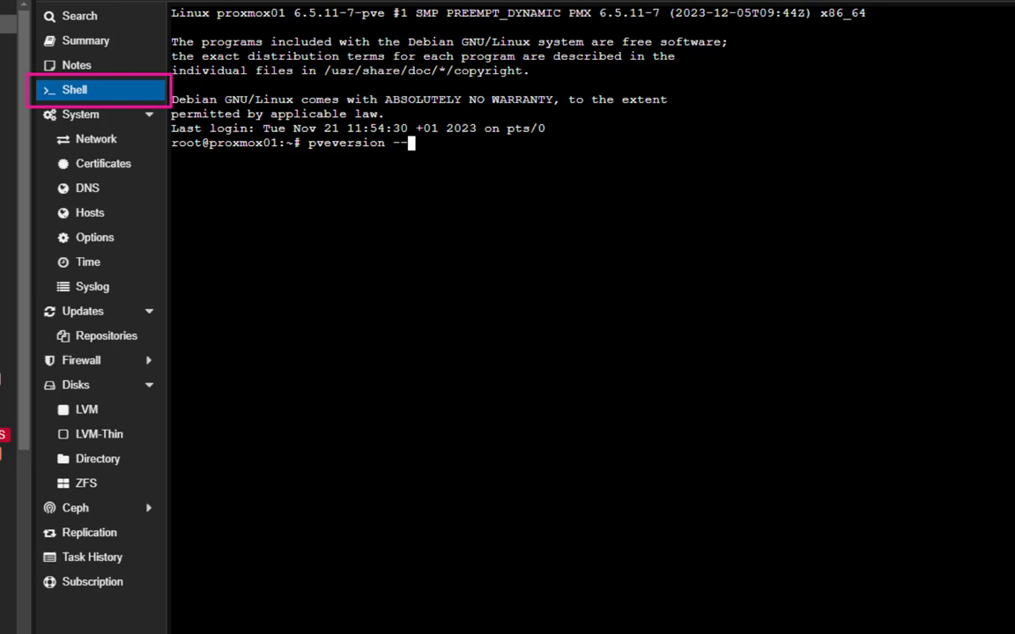
type("verb")
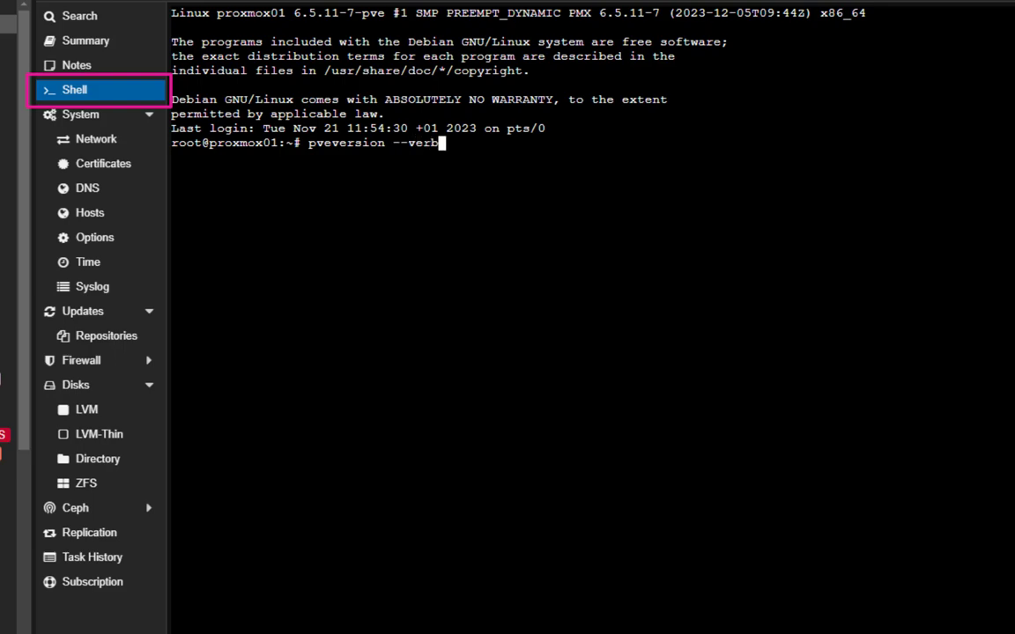
key("Return")
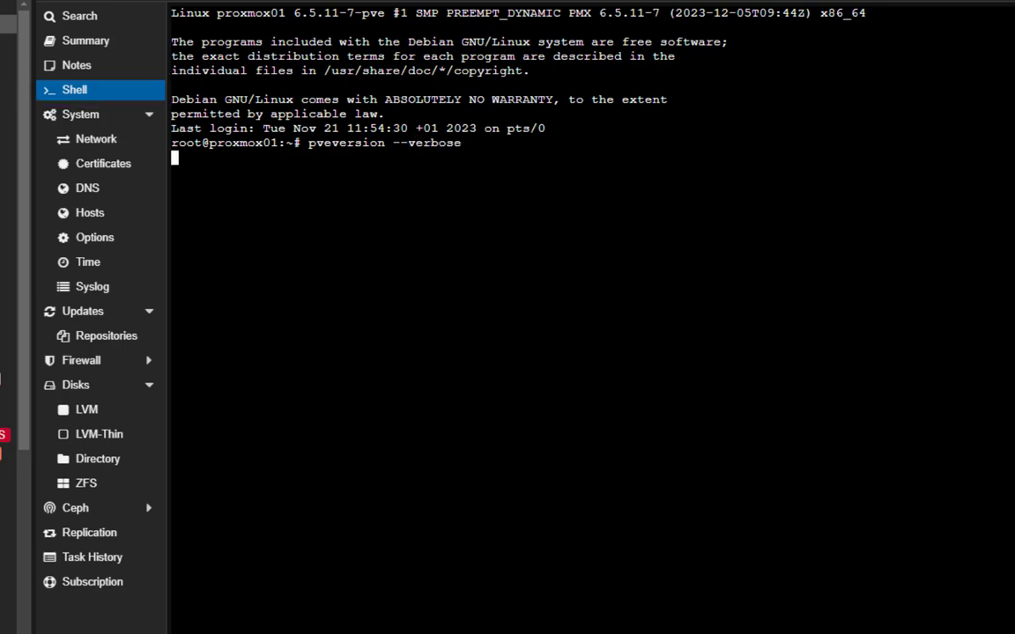
key("Return")
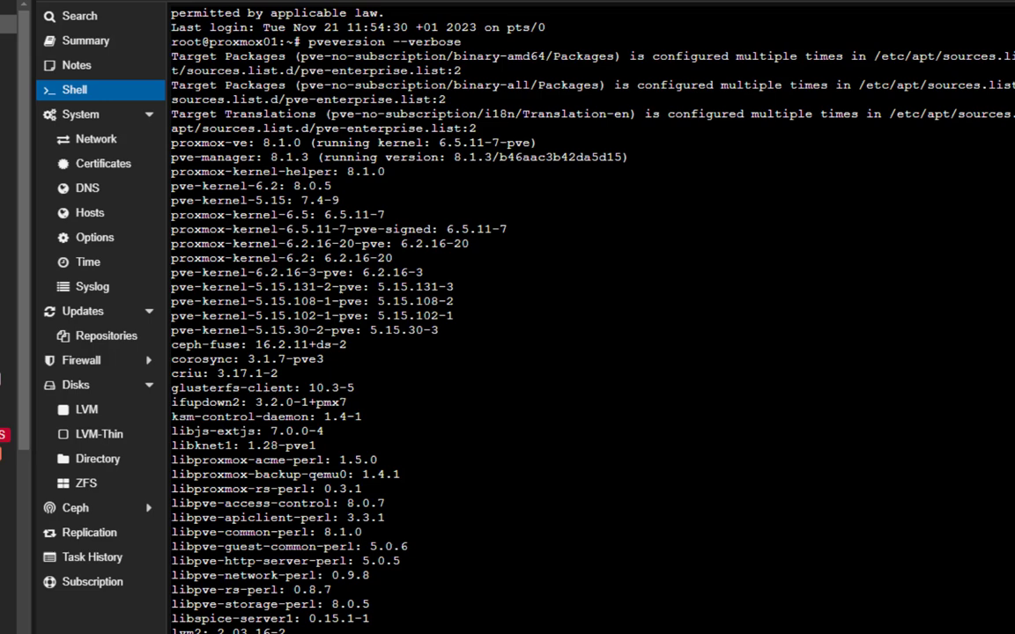
scroll("down", 3)
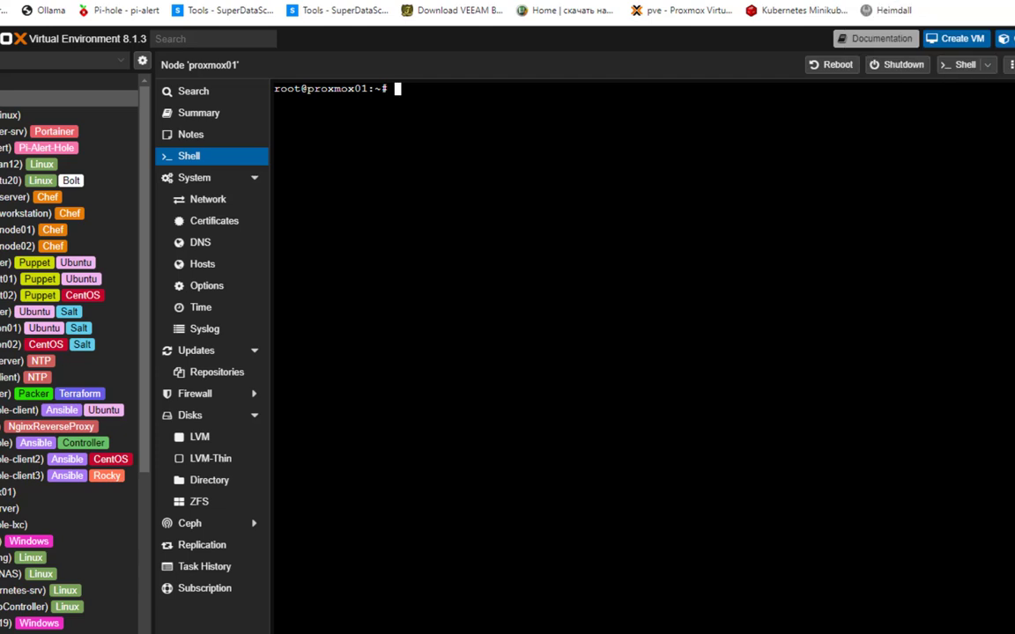
Step: Write the bookworm pve-no-subscription repo line to pve-install-repo.list, retrying without sudo
type("echo \"deb http://download.proxmox.com/debian/pve bookworm pve-no-subscription\" | sudo tee /etc/apt/sources.list.d/pve-install-repo.list")
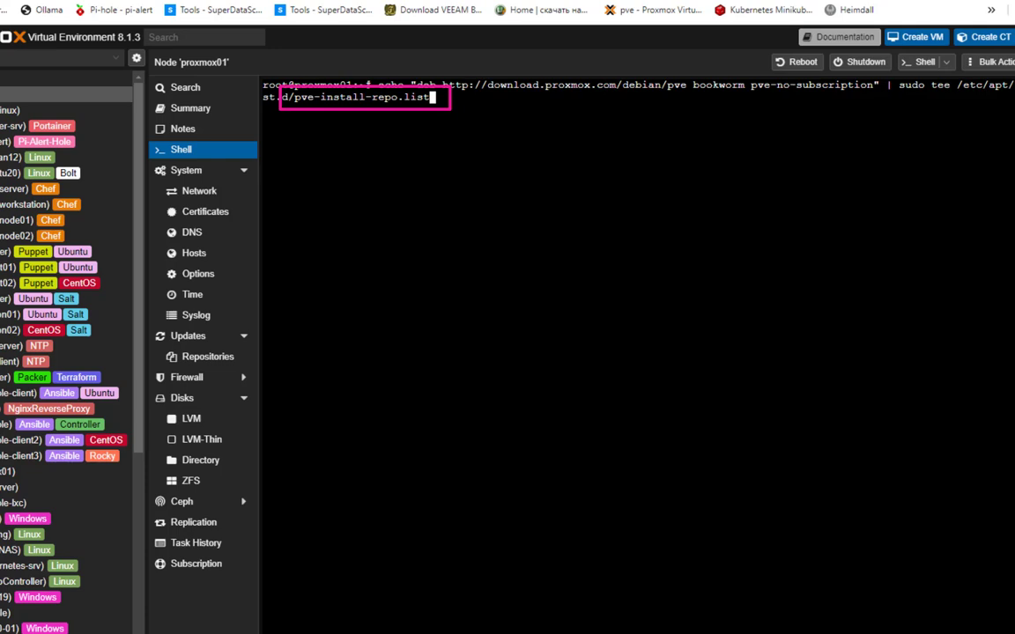
key("Return")
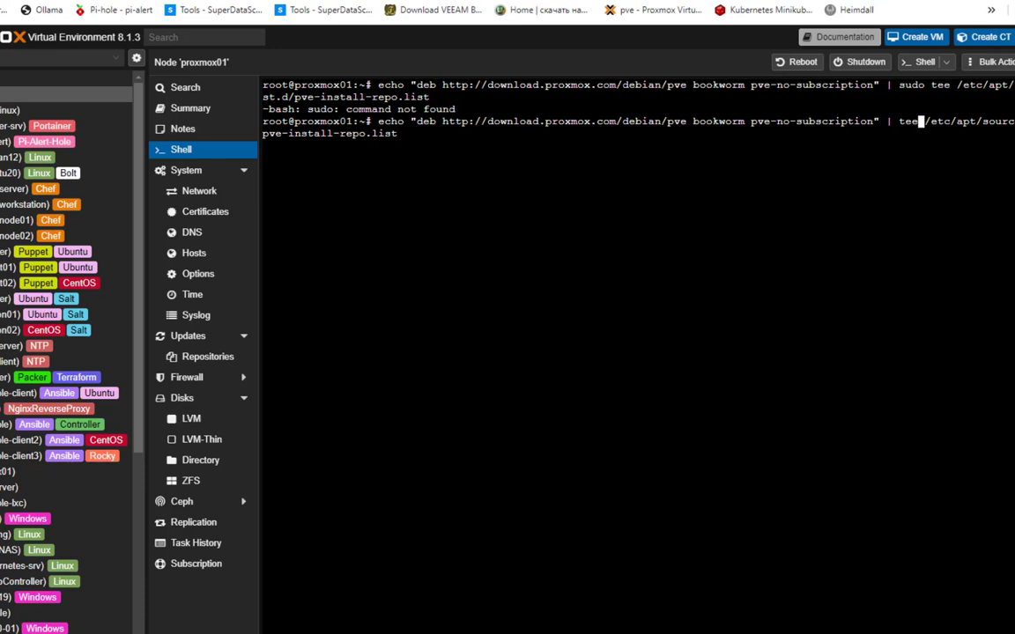
key("Return")
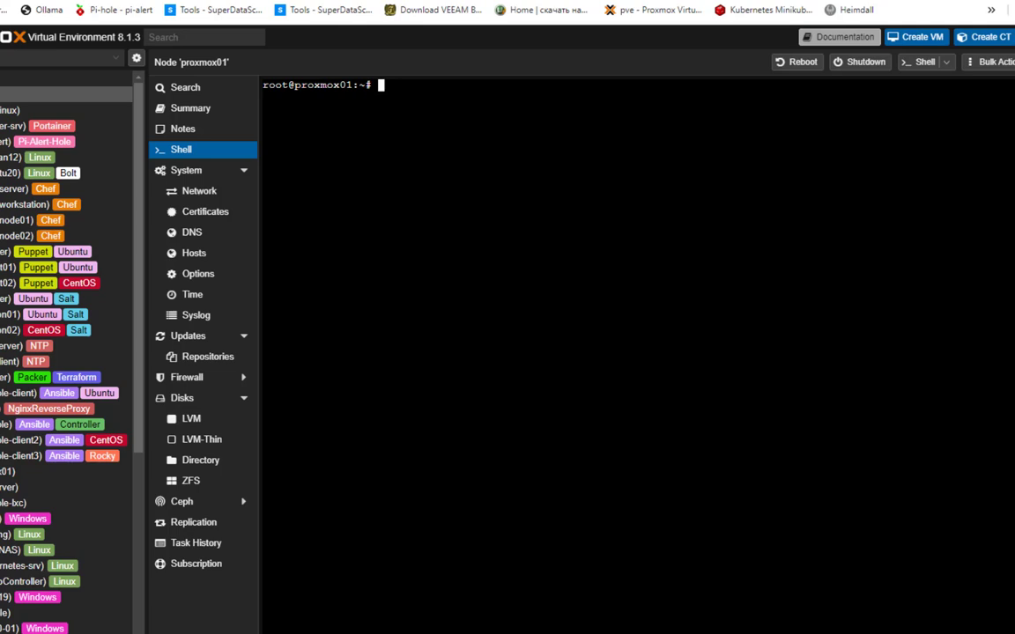
Step: Paste and run the wget for proxmox-release-bookworm.gpg, which fails on certificate activation
right_click(427, 106)
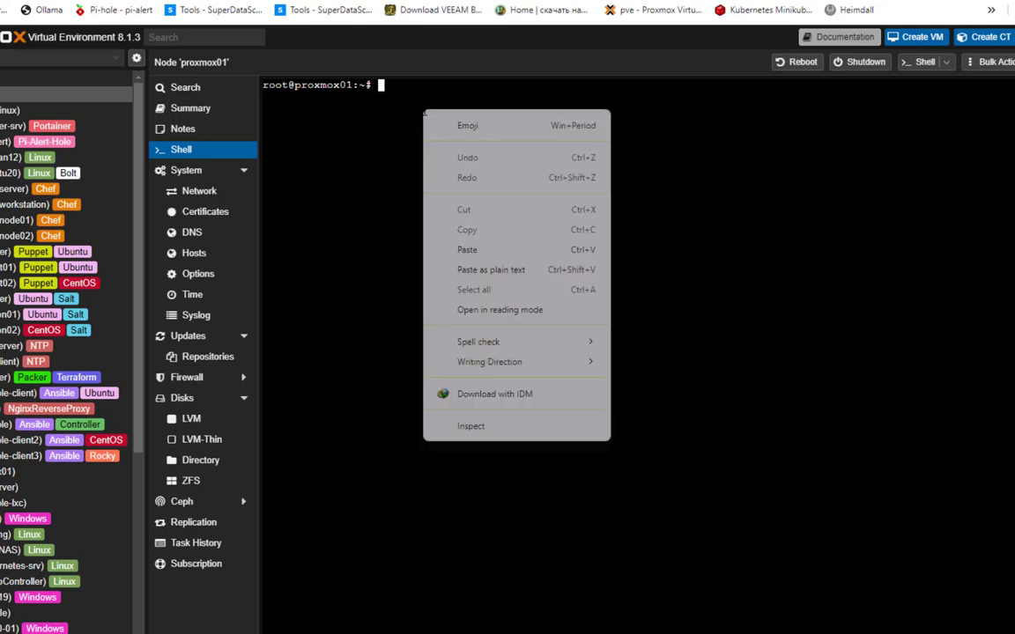
left_click(467, 249)
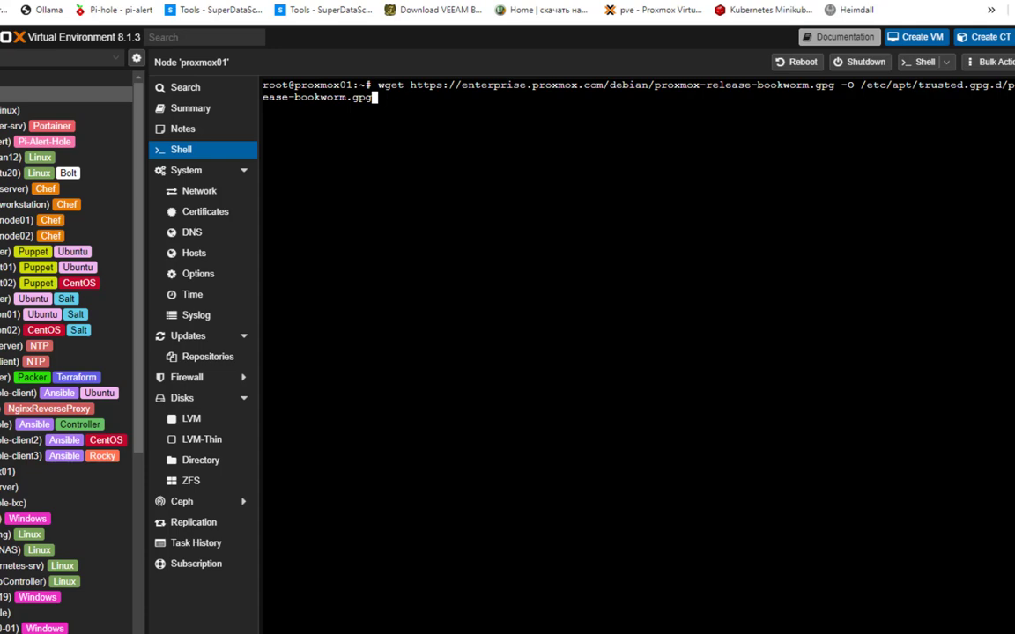
key("Return")
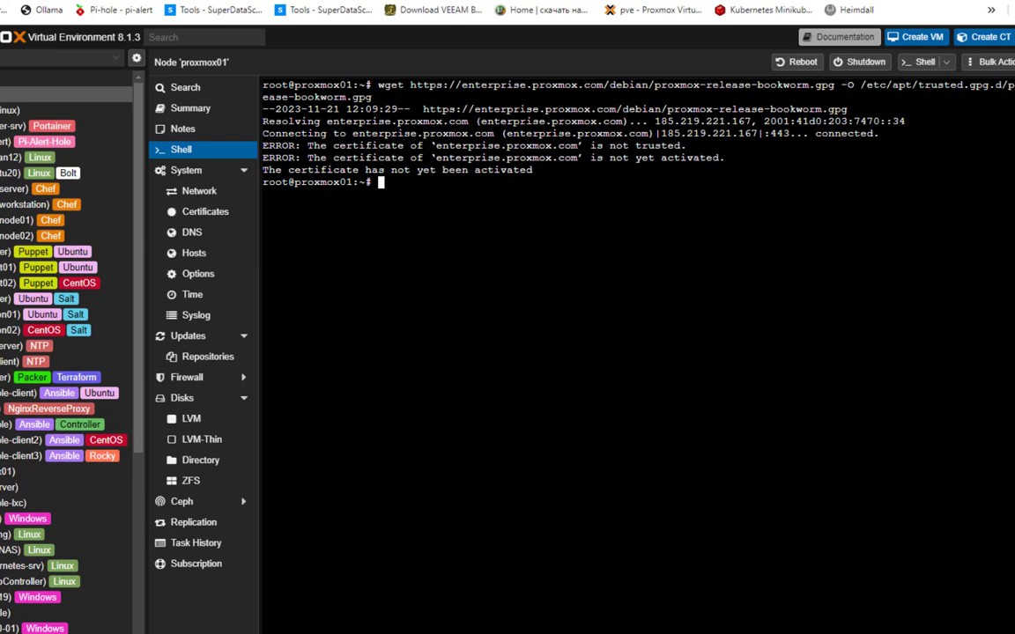
type("apt up")
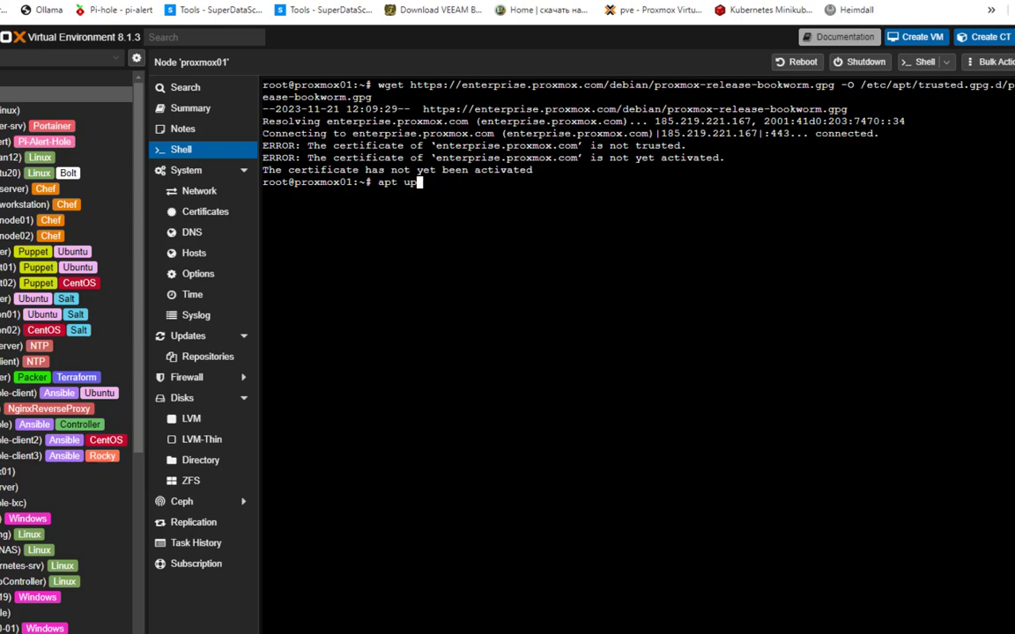
Step: Run apt update, then apt -y dist-upgrade to download the 137 upgrades
key("Return")
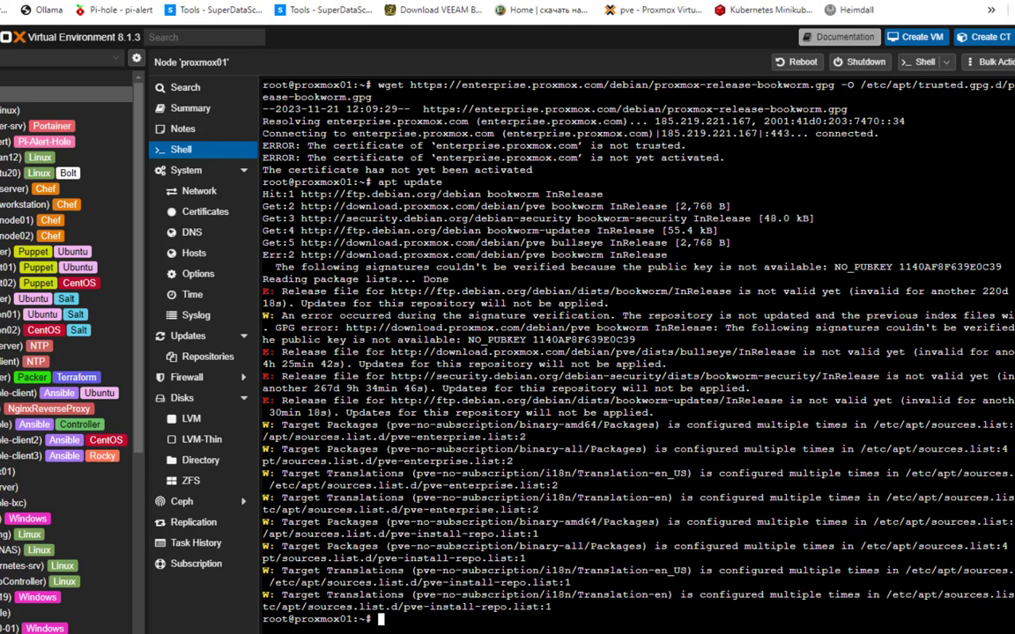
type("apt upd")
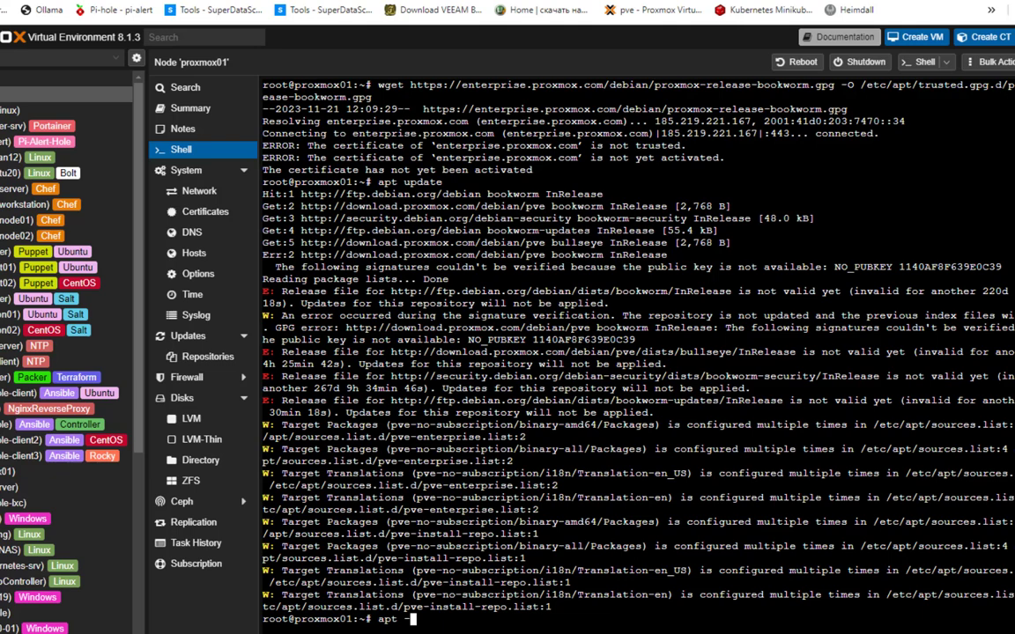
type("-y")
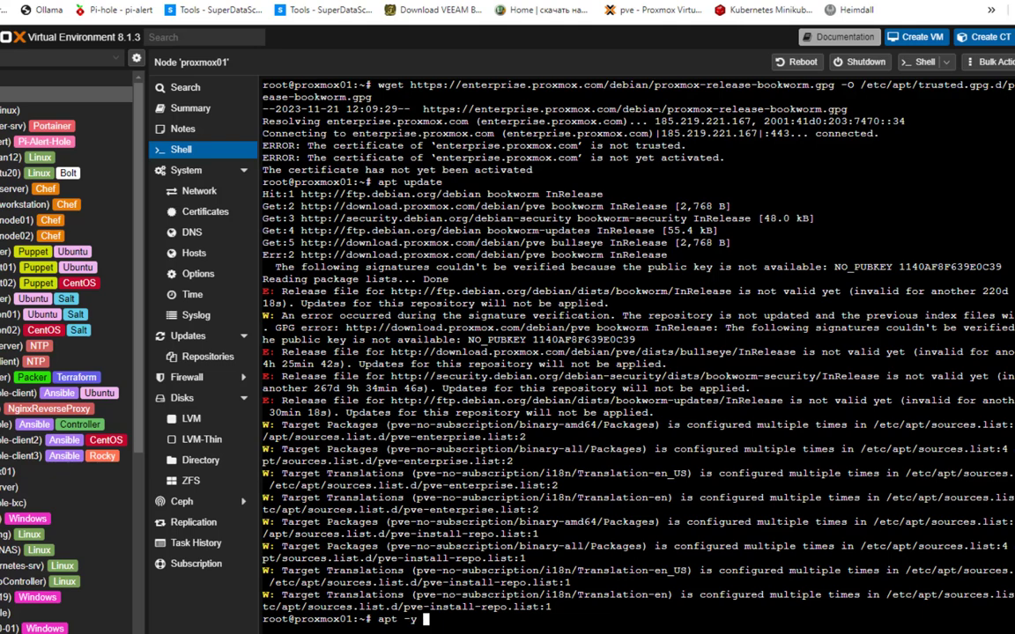
type("dis")
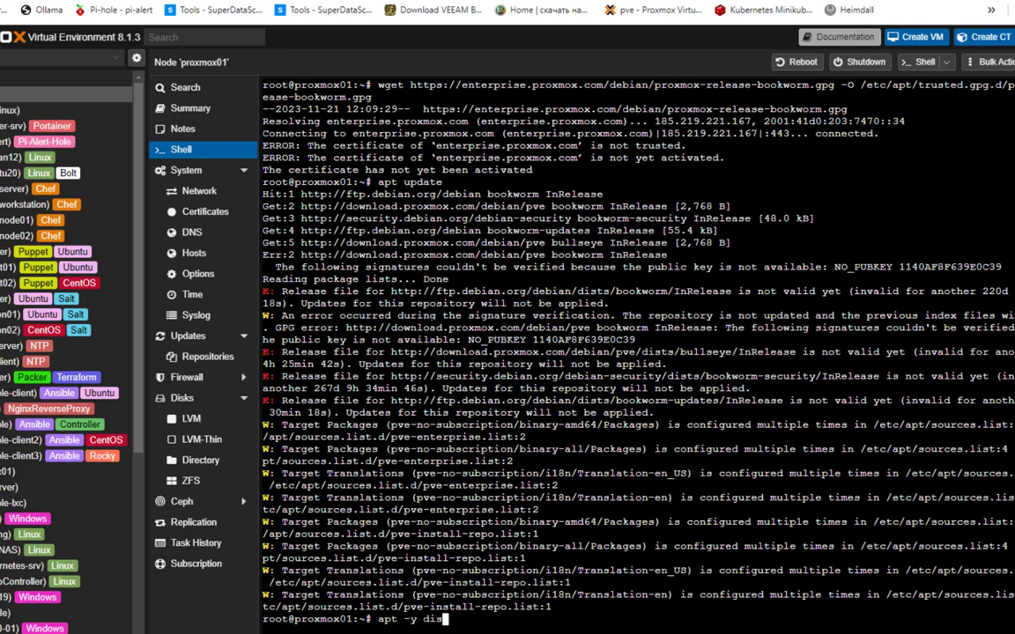
type("t-u")
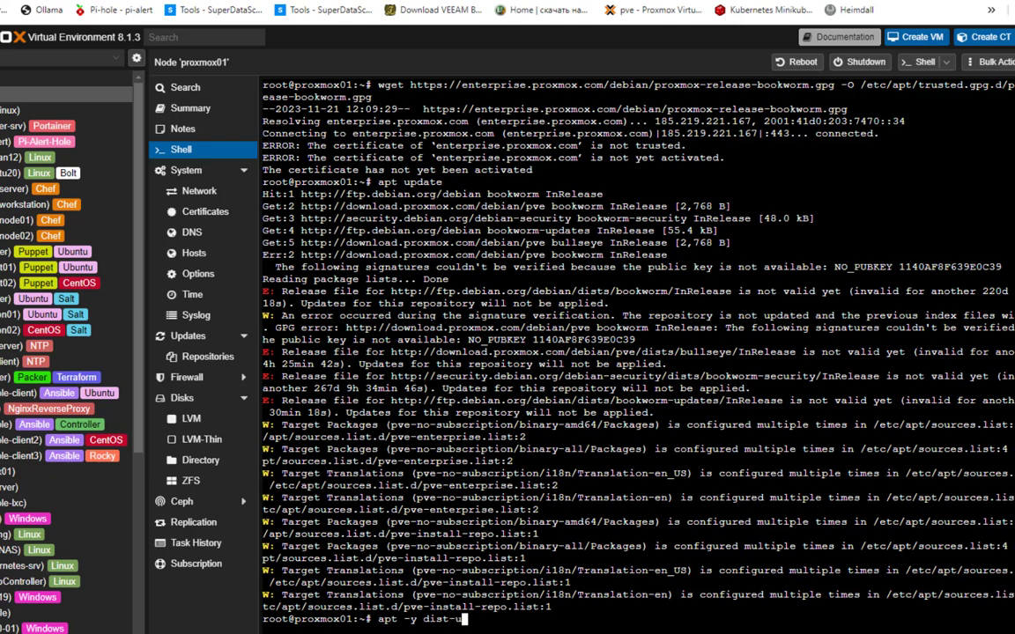
type("grade")
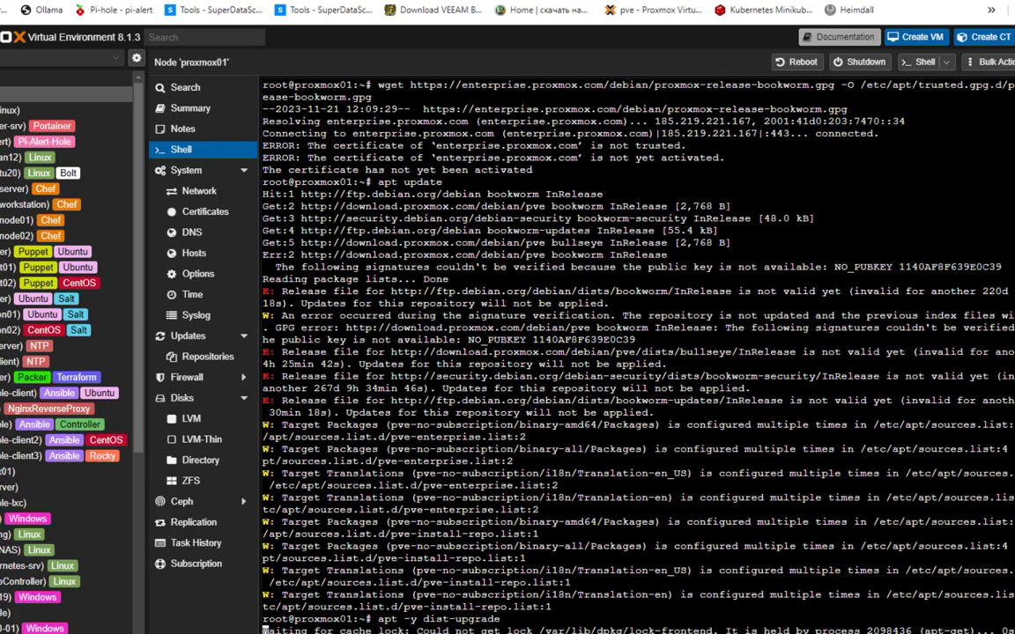
scroll("down", 3)
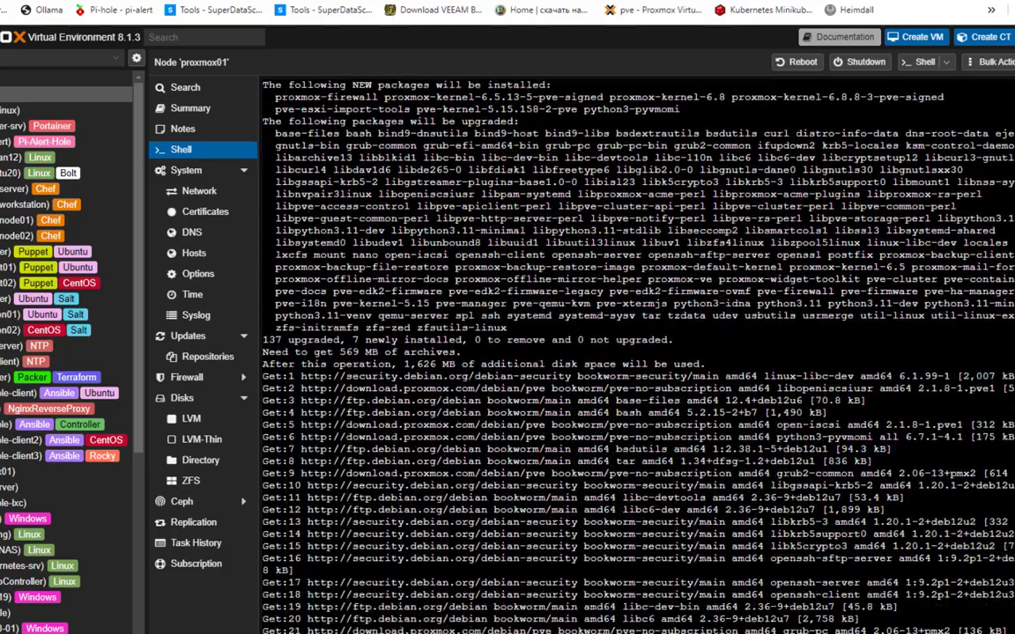
scroll("down", 3)
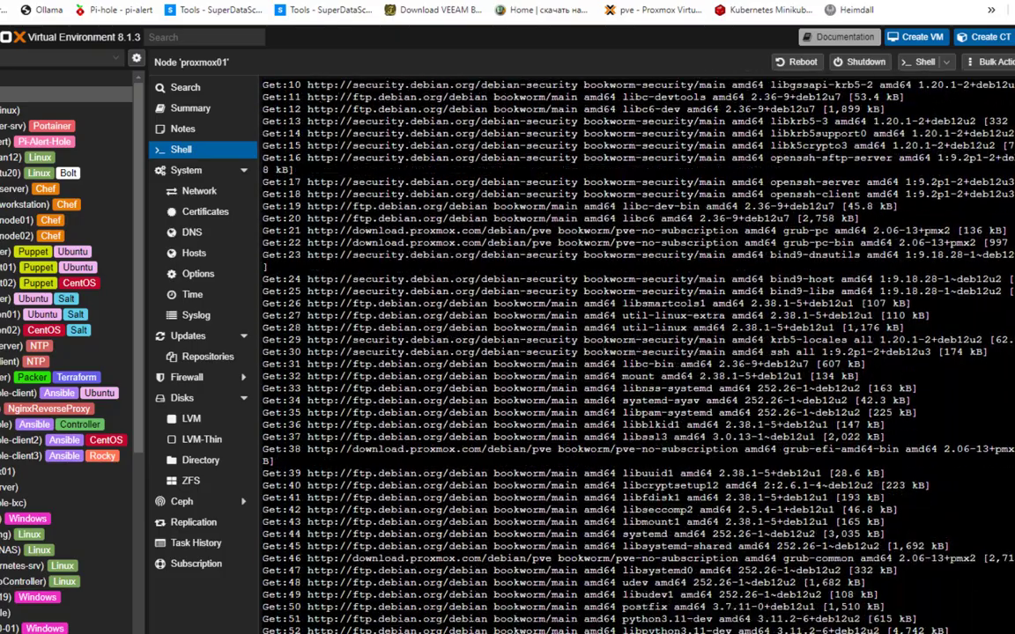
scroll("down", 3)
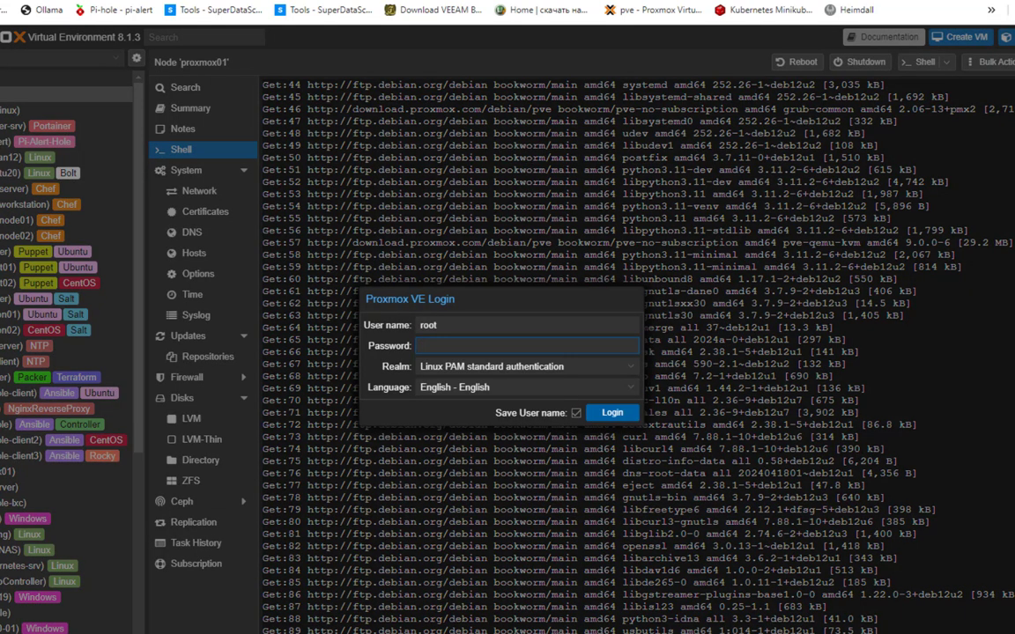
Step: Paste the root password and log back in while packages keep unpacking
right_click(524, 344)
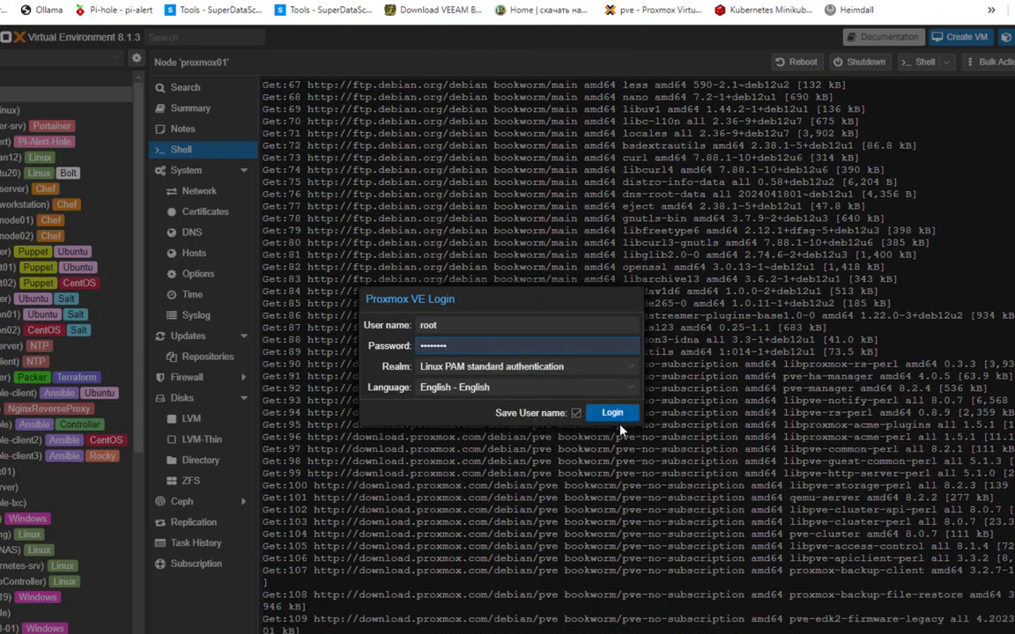
left_click(611, 412)
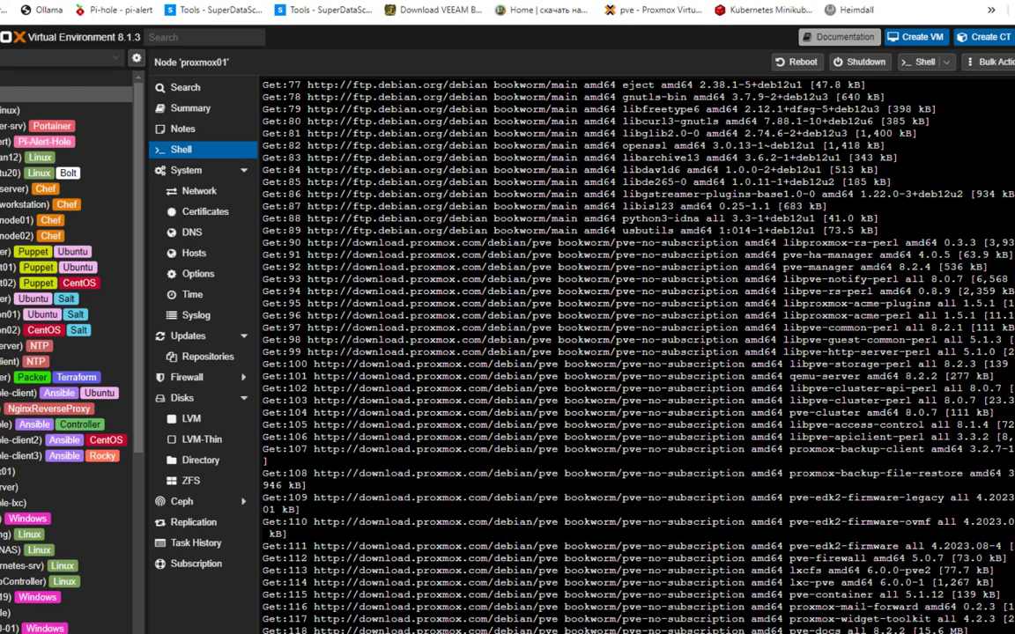
scroll("down", 3)
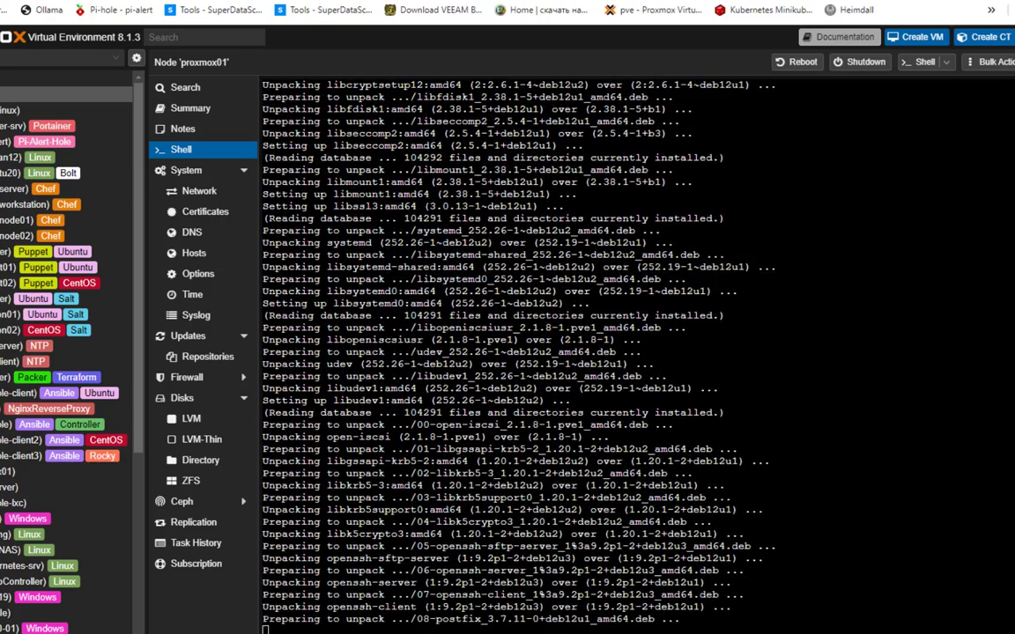
Step: Follow the shell output as pve-manager 8.2.4 and proxmox-ve 8.2.0 finish setting up
scroll("down", 3)
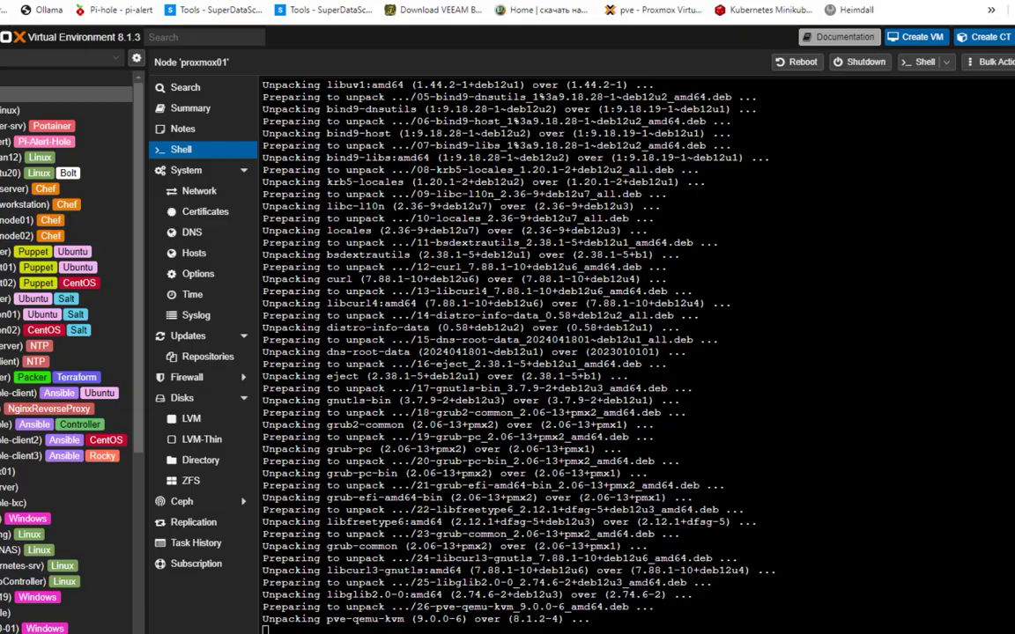
scroll("down", 3)
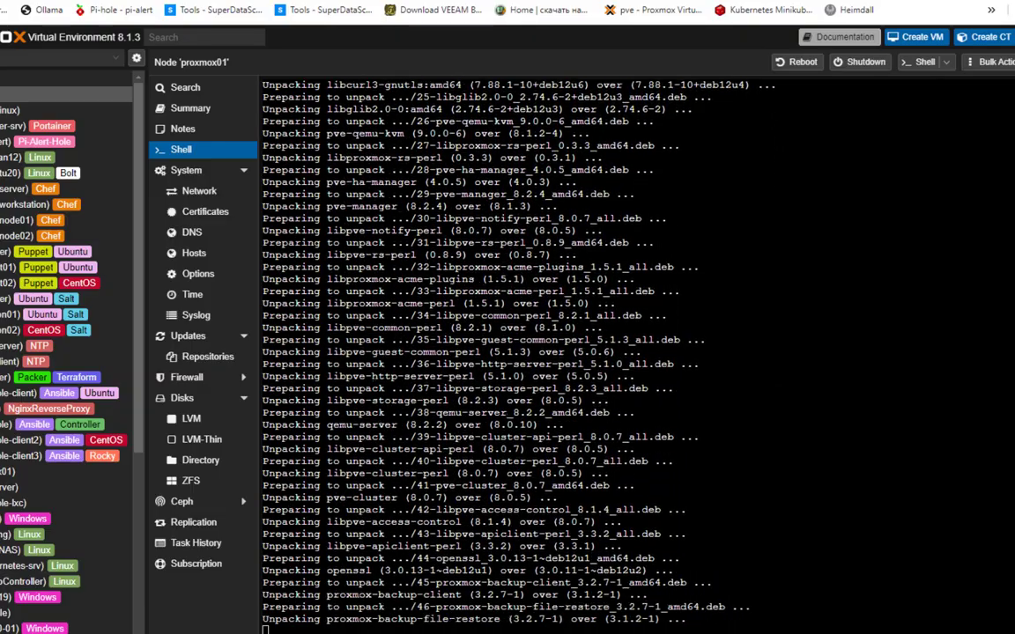
scroll("down", 3)
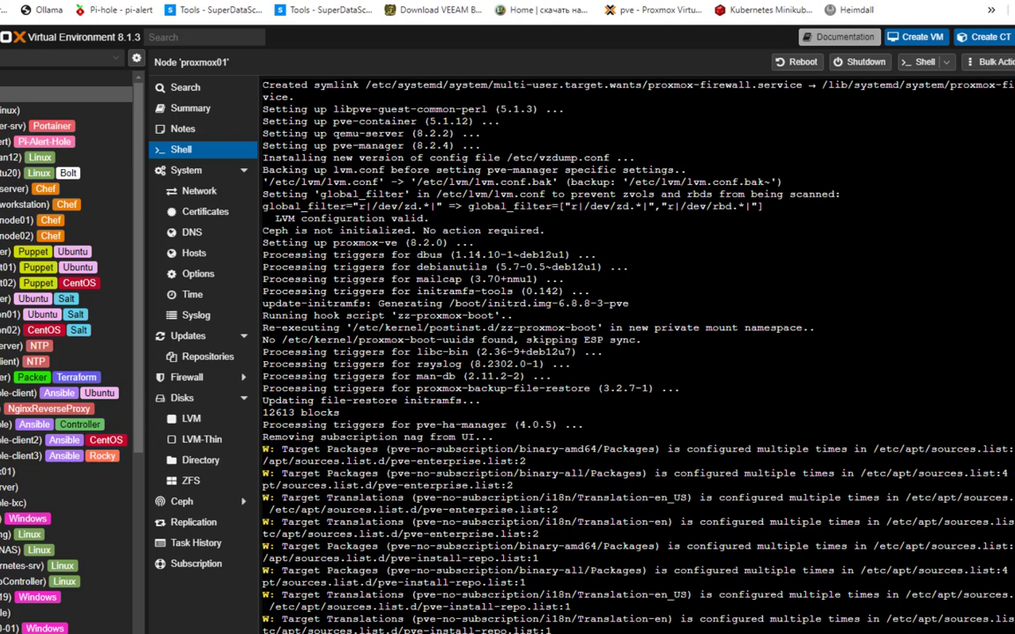
mouse_move(797, 62)
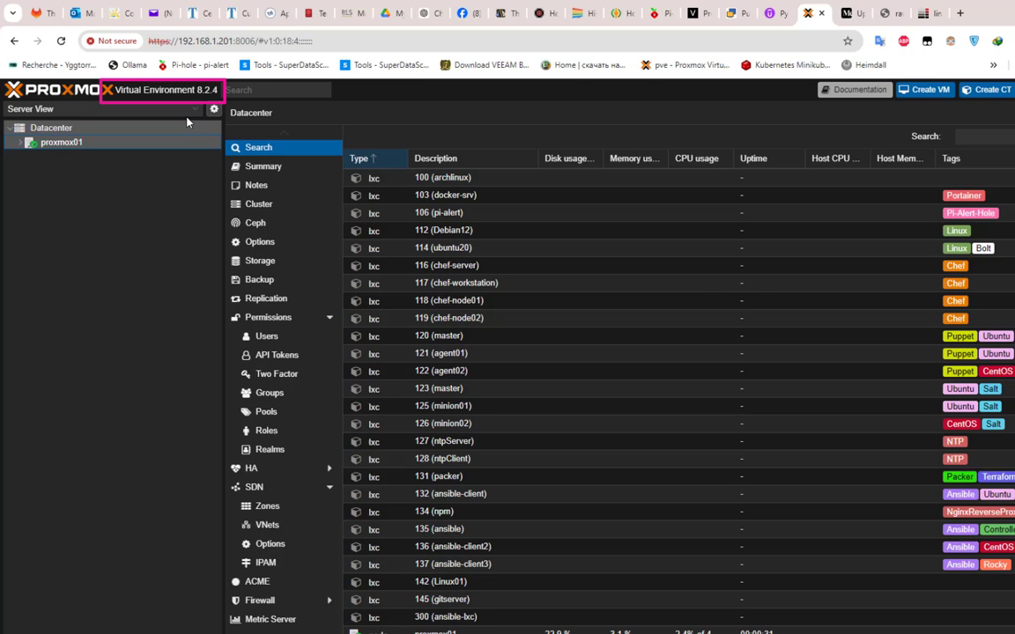
mouse_move(20, 148)
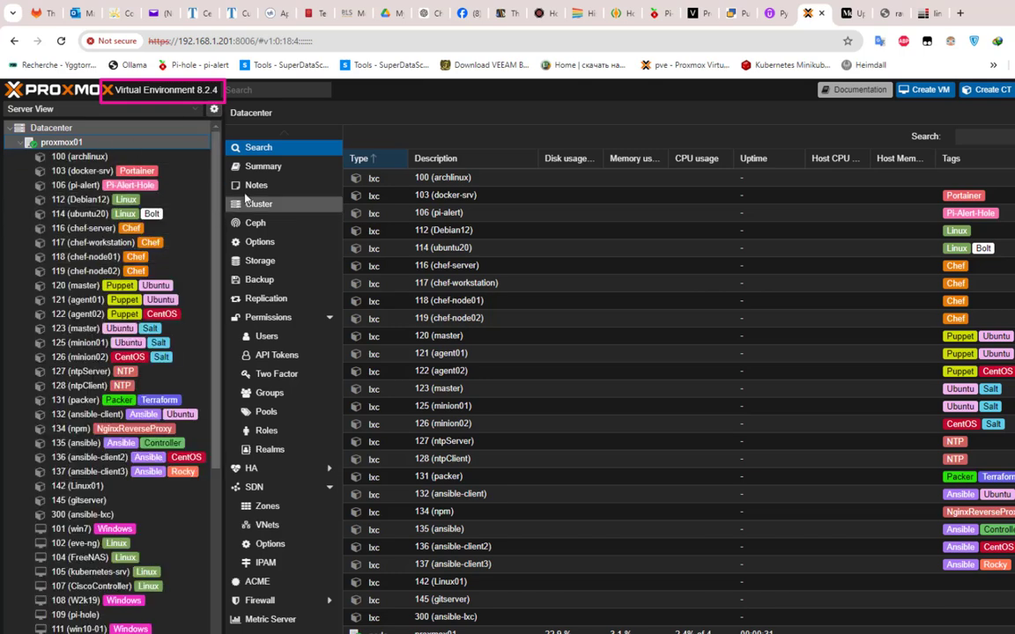
Step: Check the Datacenter summary, then proxmox01's Summary showing pve-manager/8.2.4
left_click(263, 165)
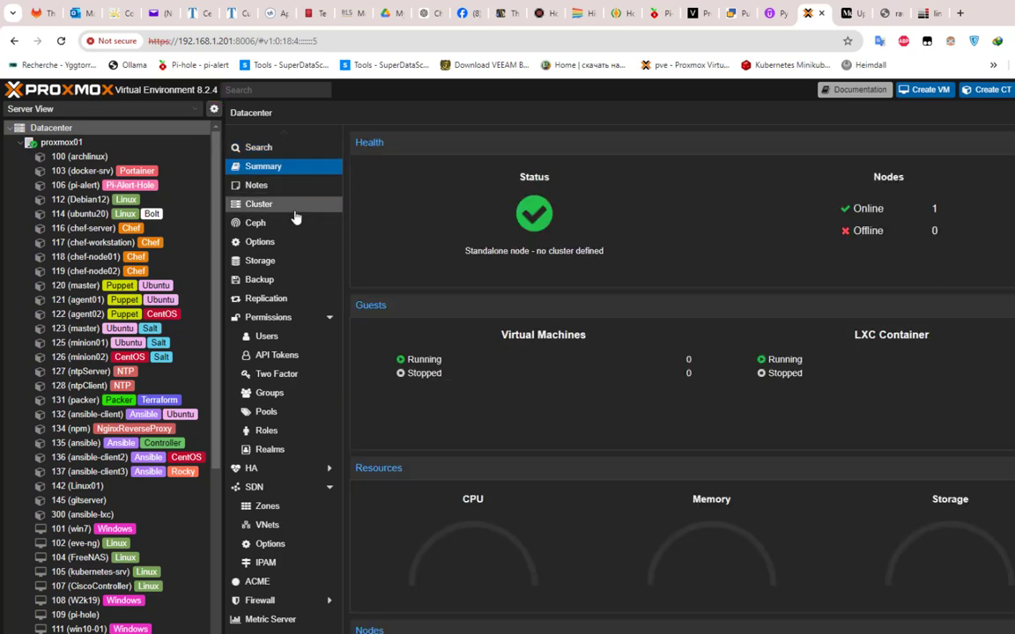
left_click(62, 142)
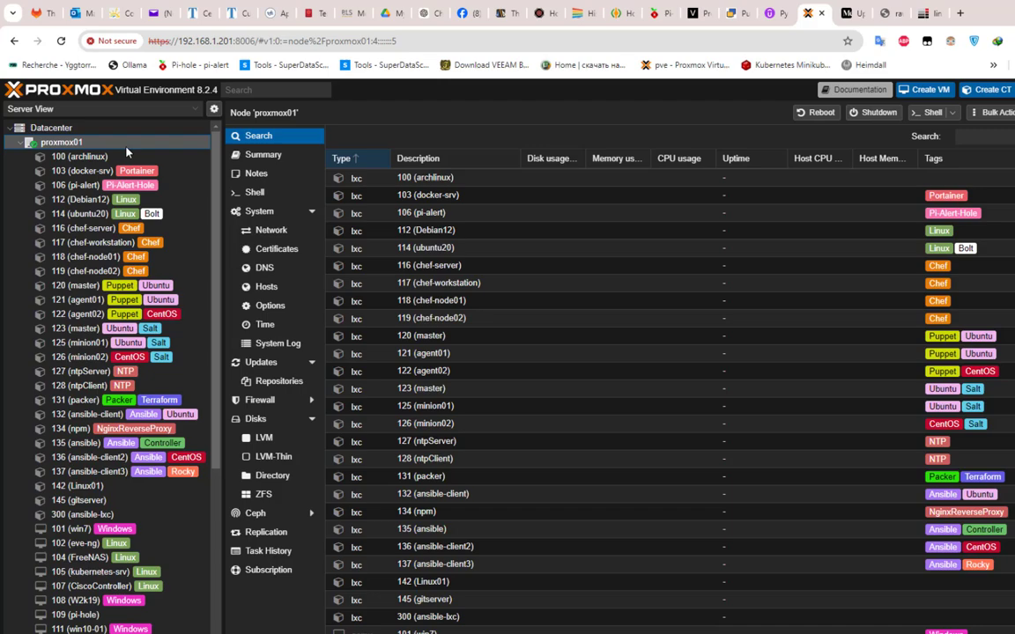
left_click(263, 154)
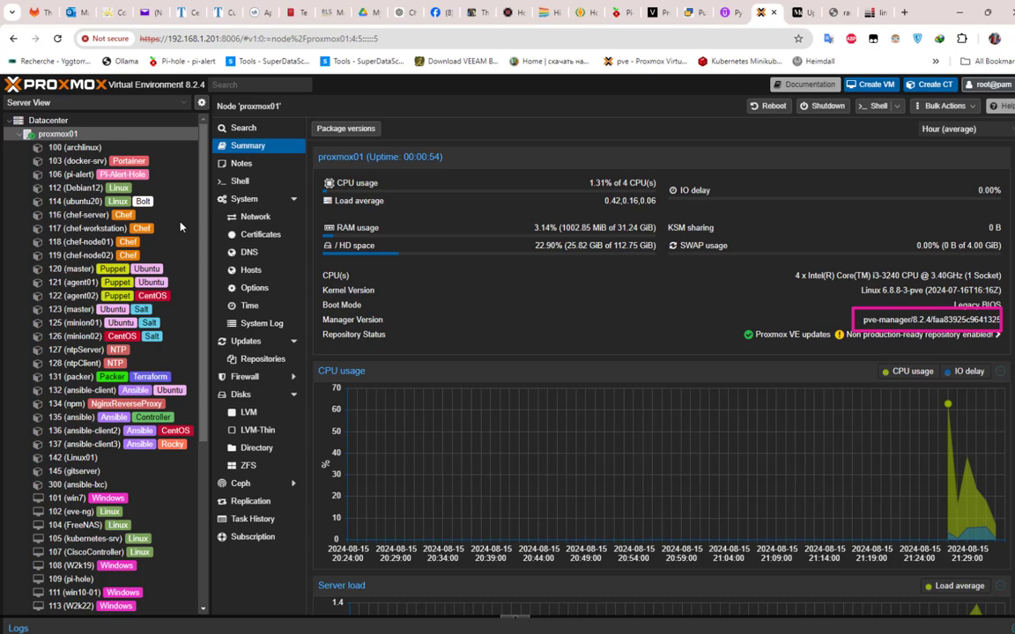
Step: Run pveversion --verbose in proxmox01's shell to list the upgraded package versions
left_click(239, 181)
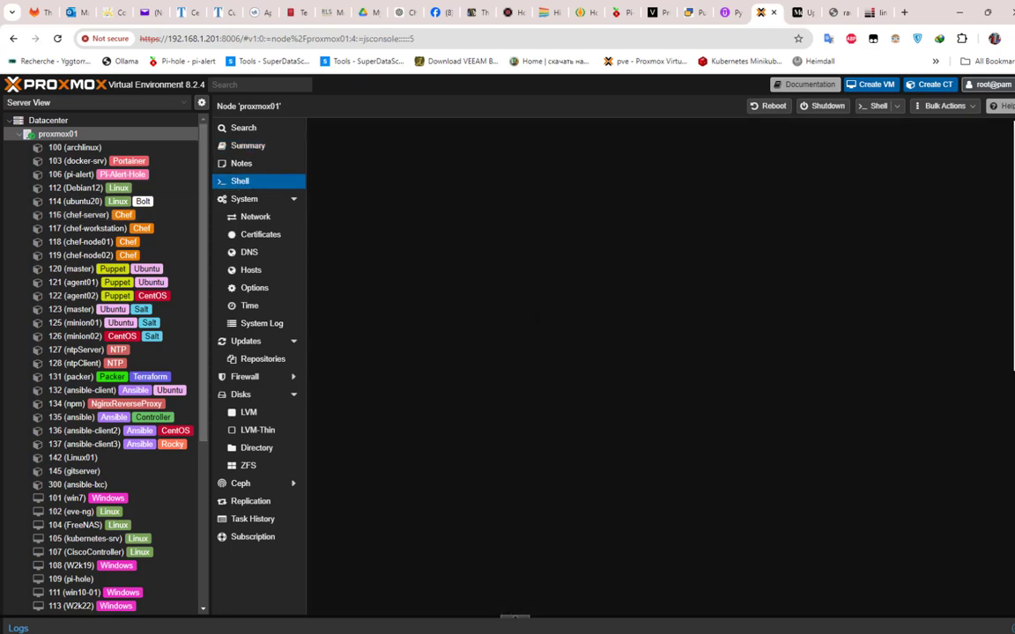
left_click(239, 180)
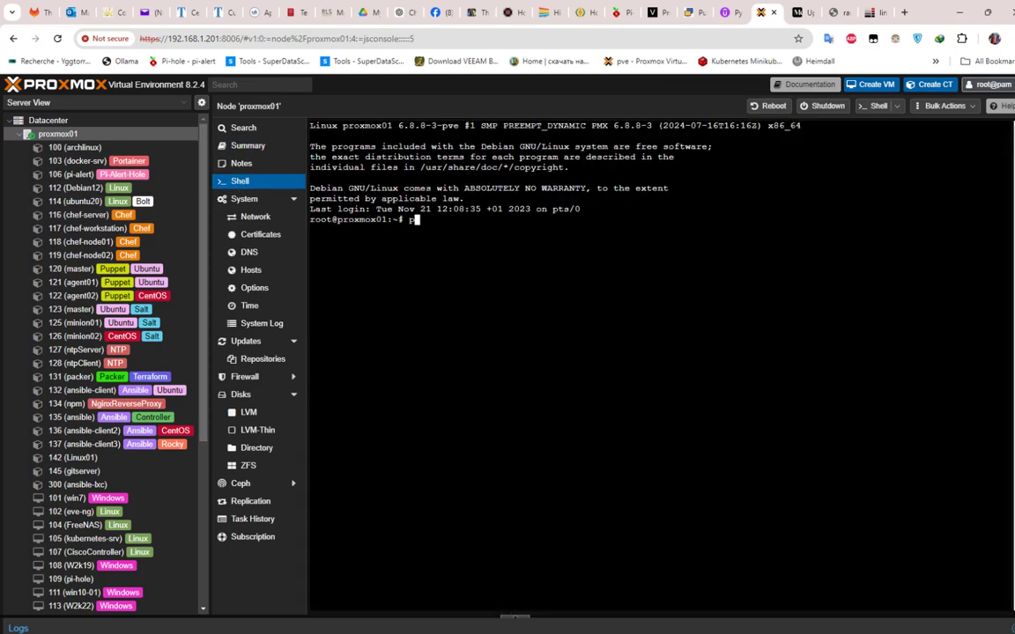
type("pveversion --verbose")
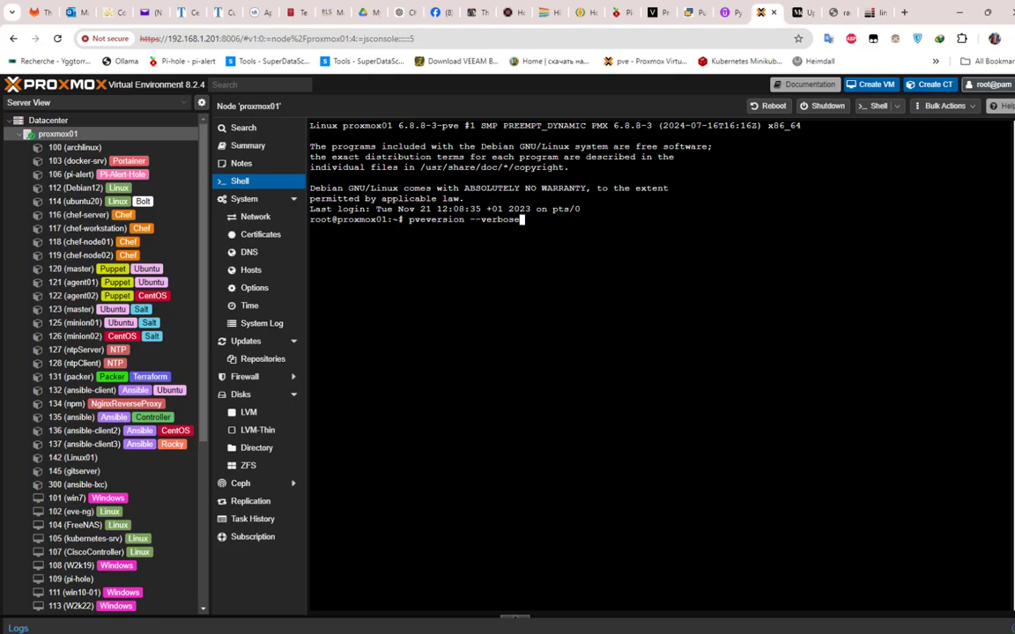
key("Return")
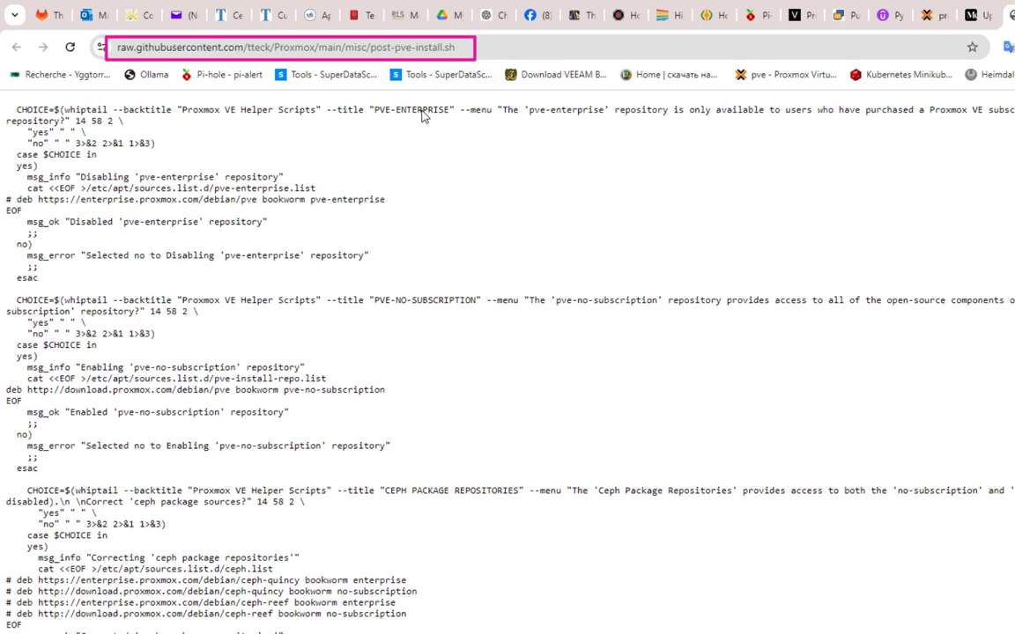
Step: Scroll through the post-pve-install.sh script, then return to the Proxmox tab's version output
scroll("up", 3)
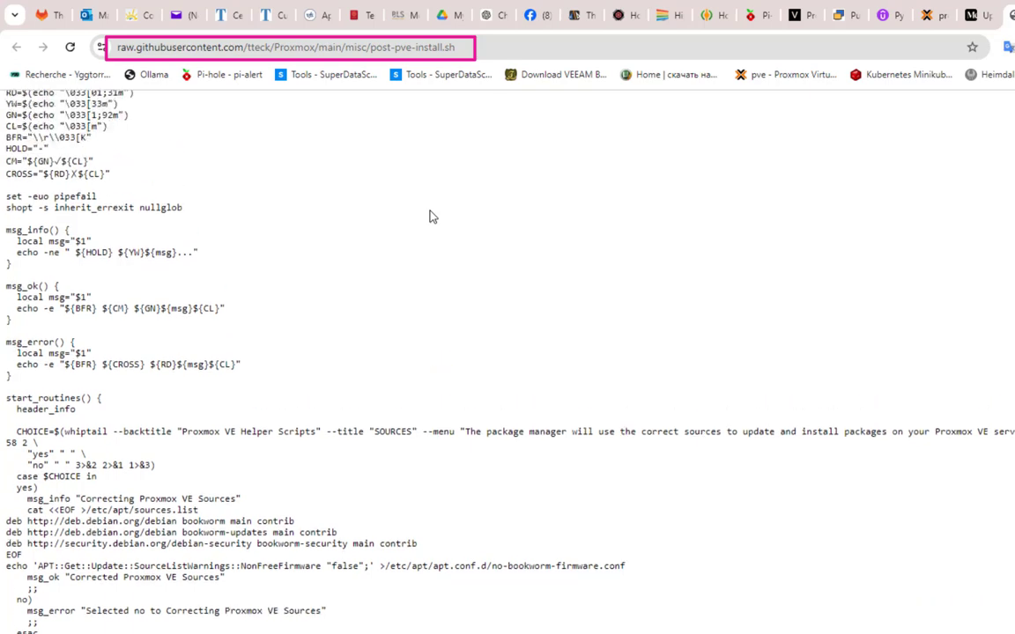
scroll("up", 3)
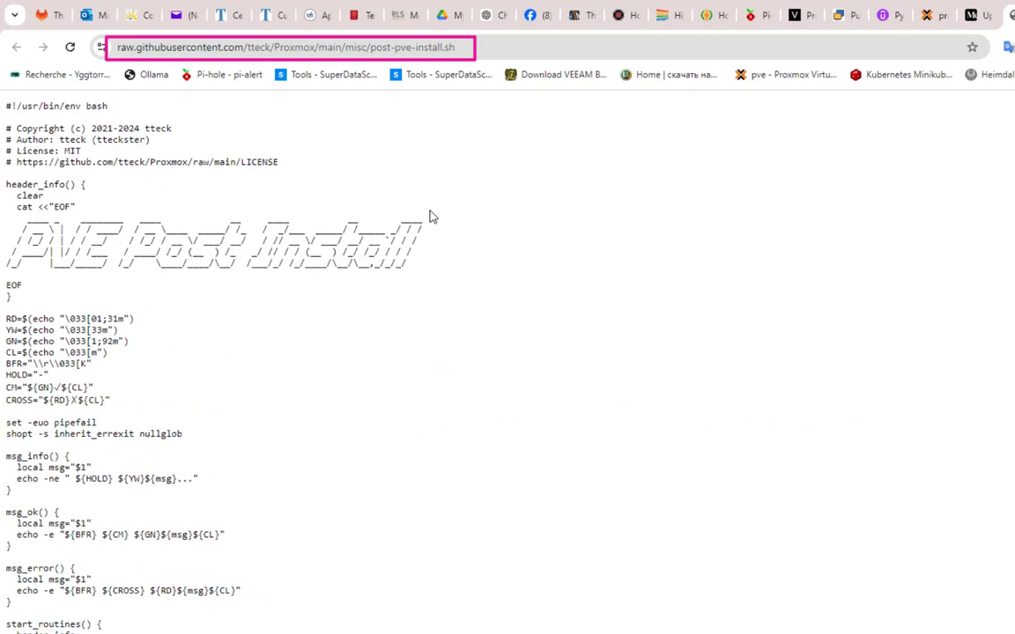
mouse_move(448, 79)
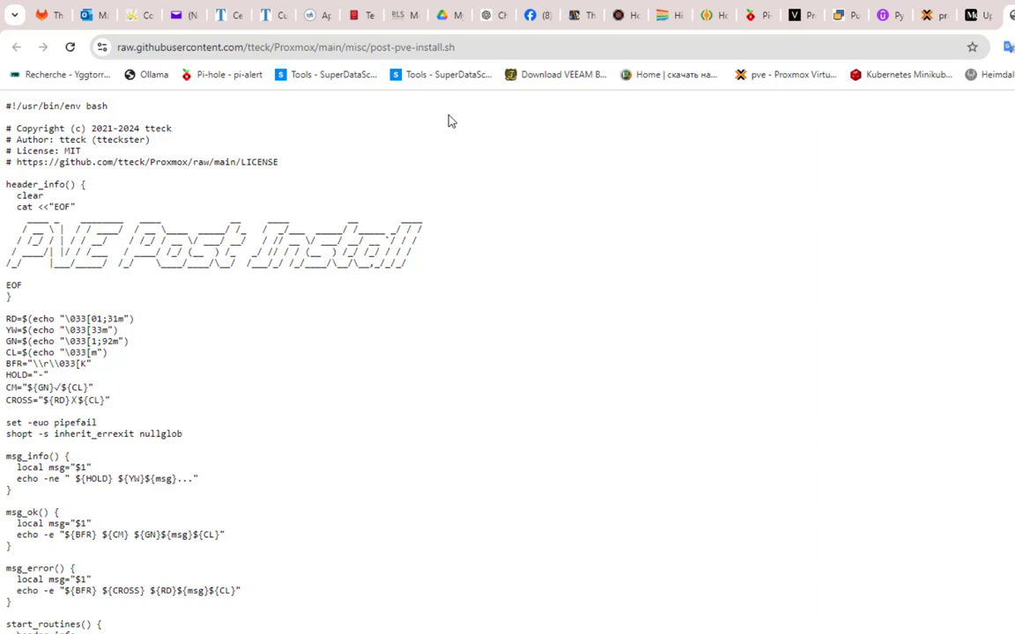
mouse_move(496, 608)
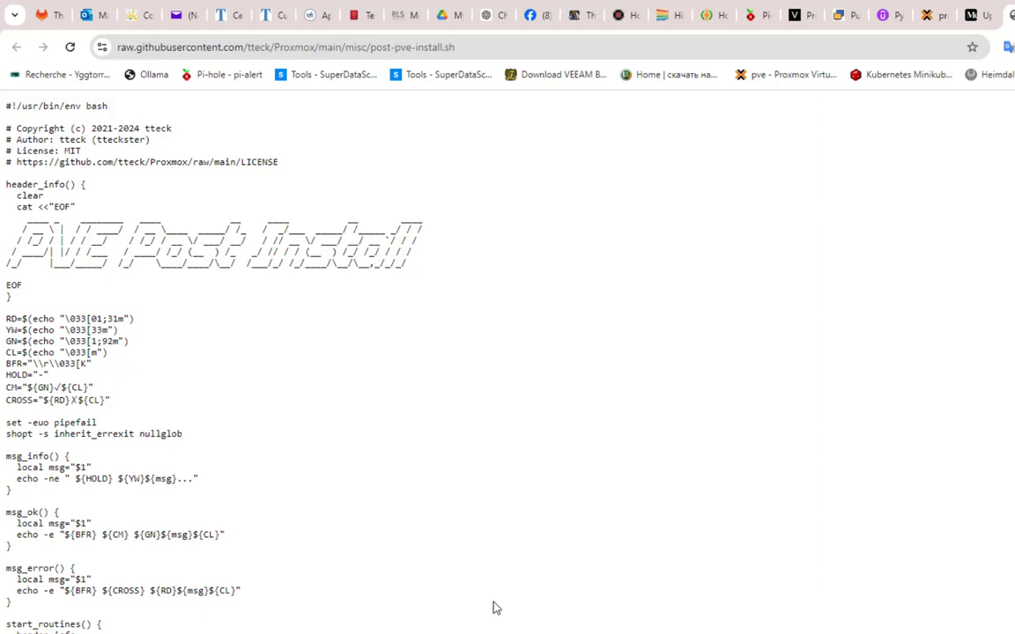
mouse_move(474, 152)
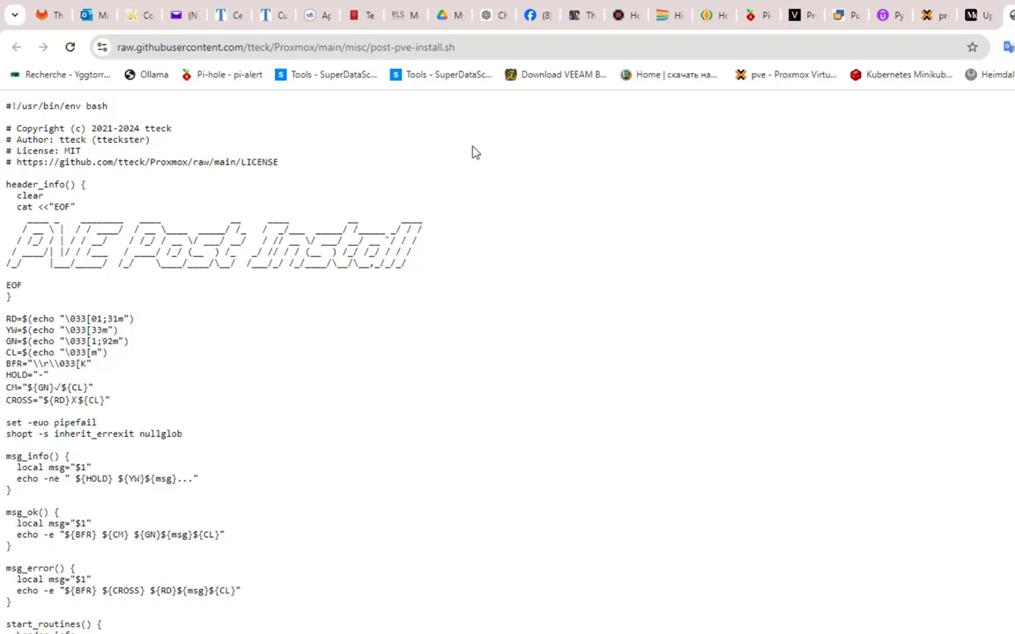
mouse_move(433, 87)
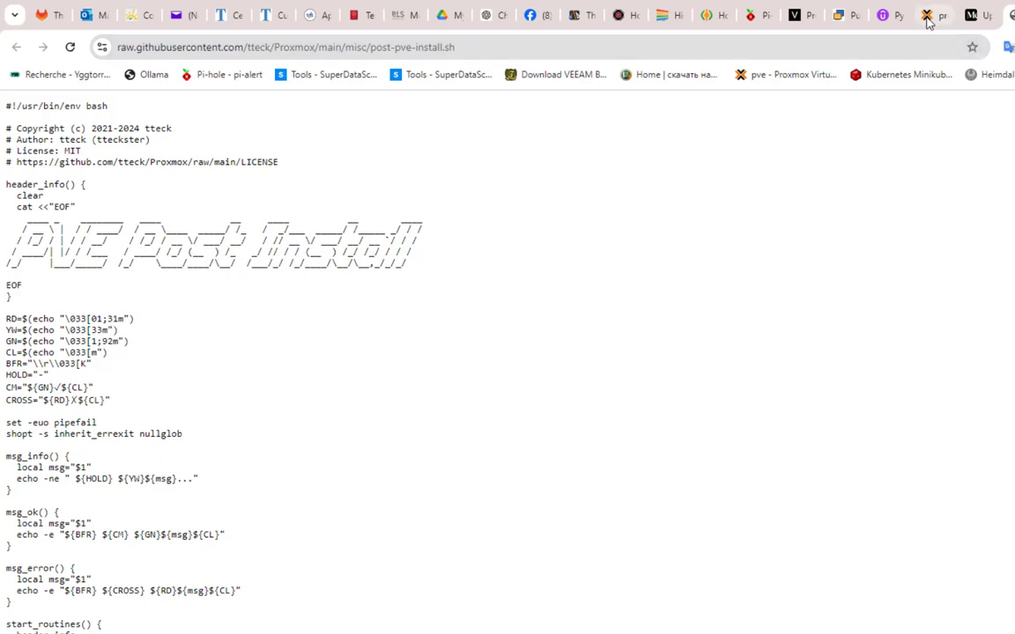
left_click(929, 15)
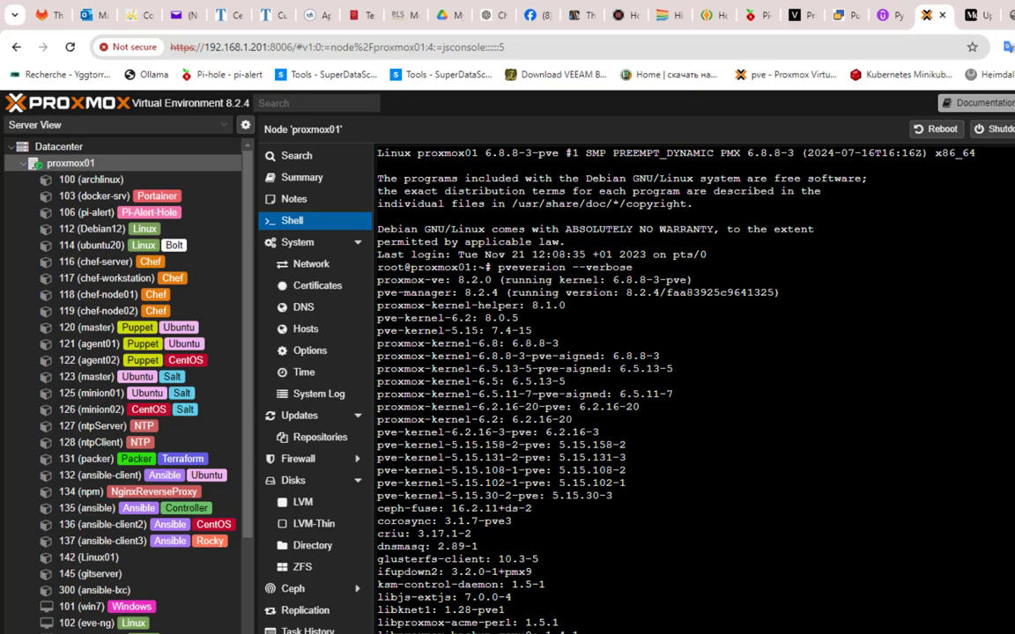